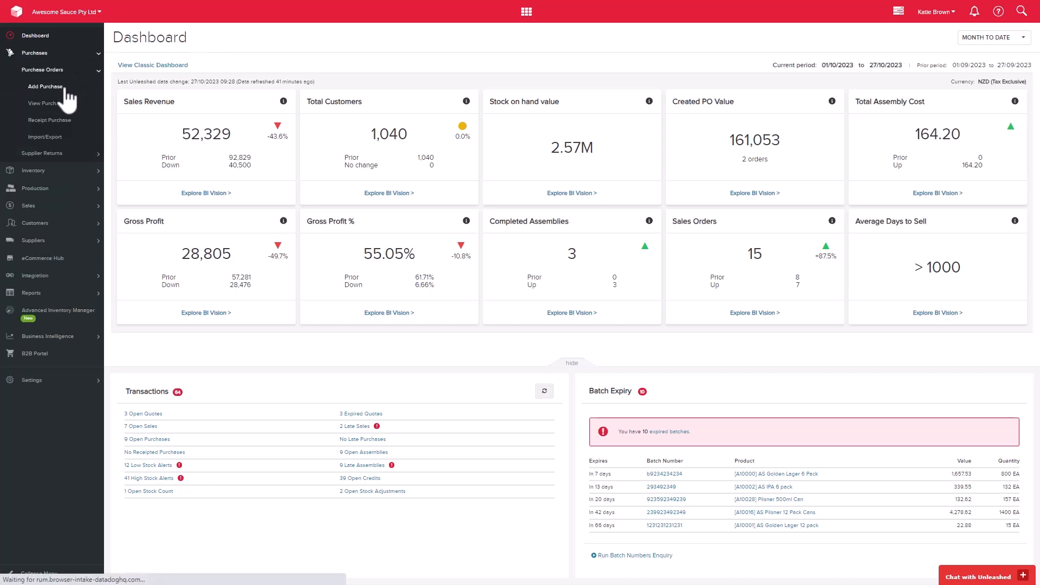
- Start a new blank purchase order from the Purchases menu
click(46, 86)
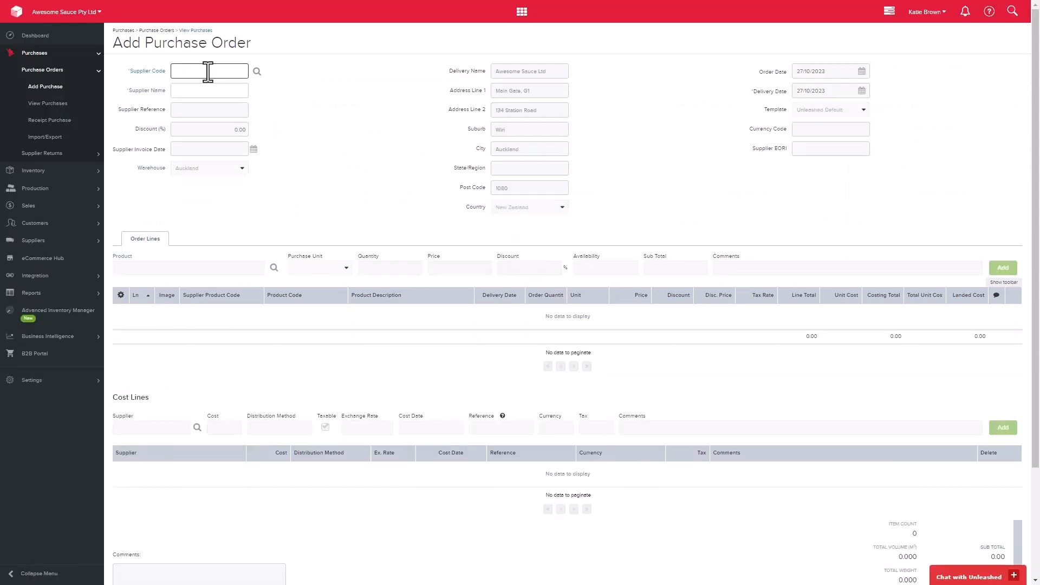
- Choose supplier Meto Foods, reference 'Monday Order', 5% discount and invoice date 04/11/2023
text(meto)
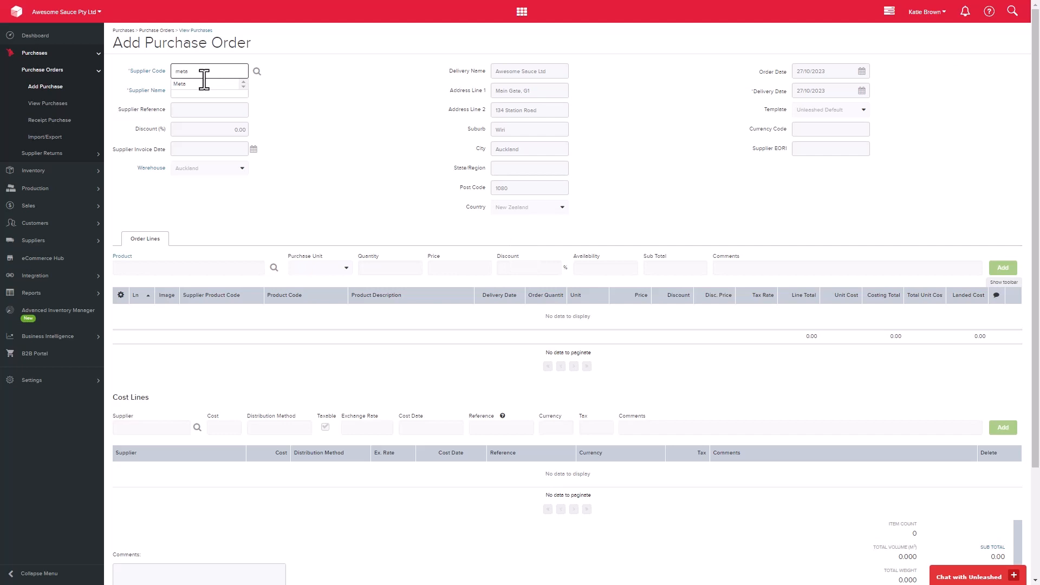
click(193, 91)
text(Monday Order)
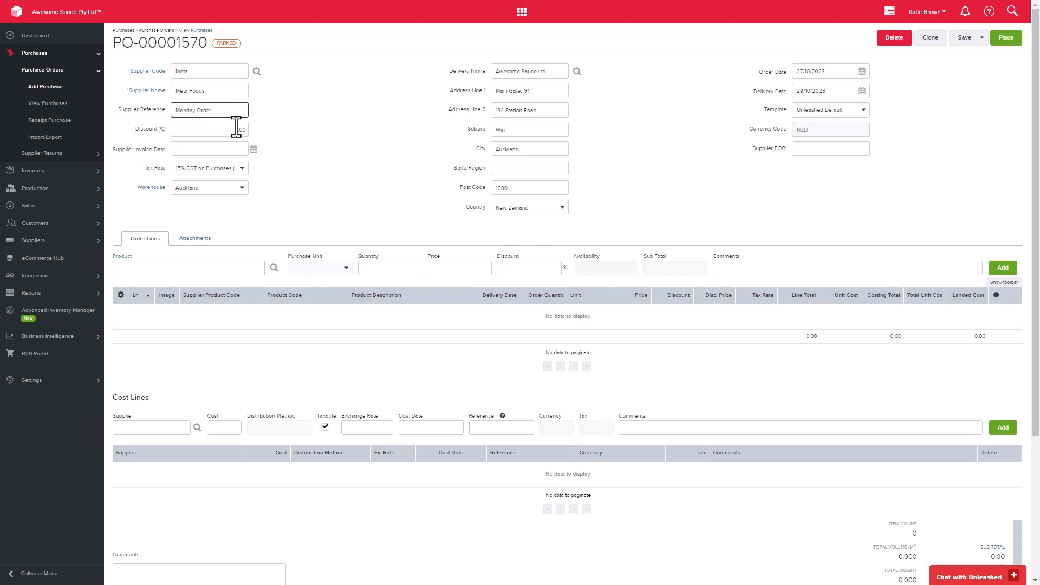
click(206, 129)
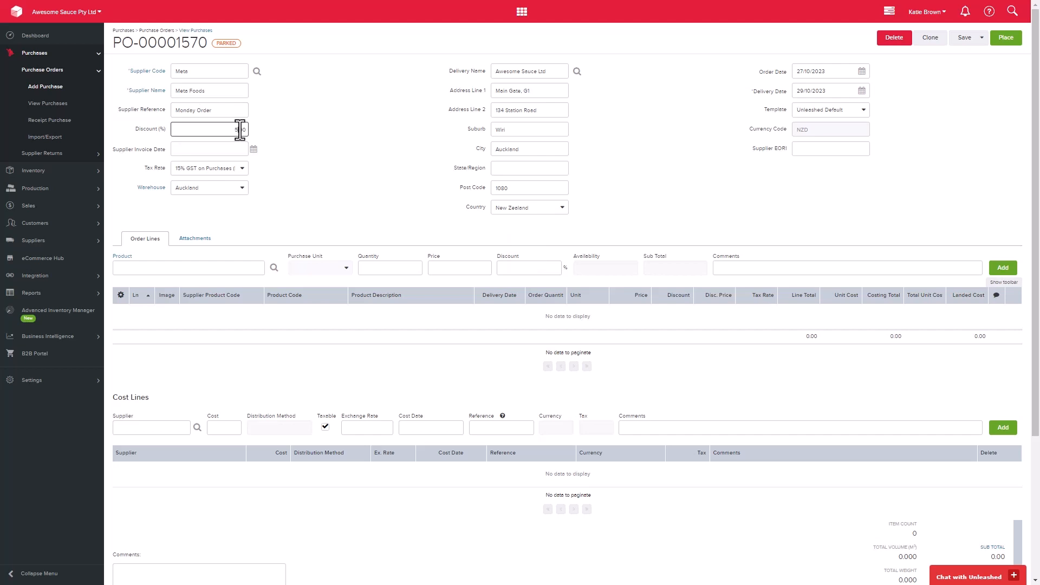
click(253, 148)
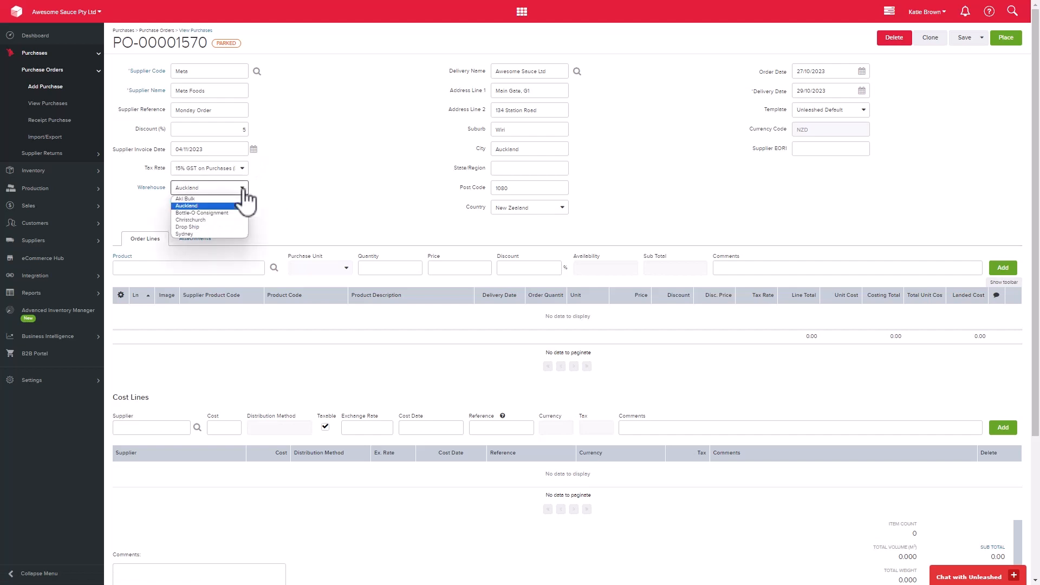
- Set the receiving warehouse to Christchurch and keep the Unleashed Default template
click(190, 220)
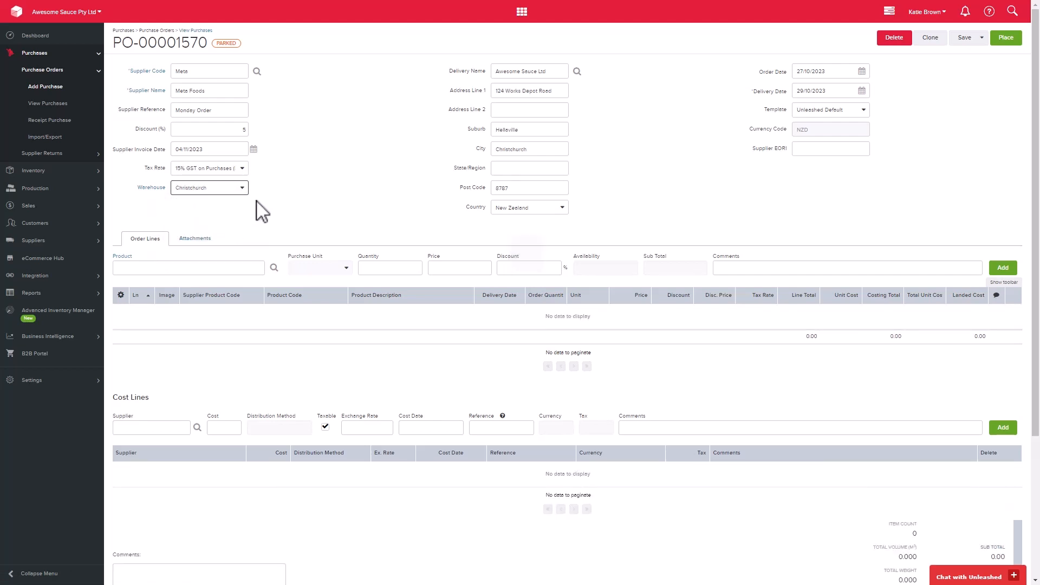
mouse_move(303, 164)
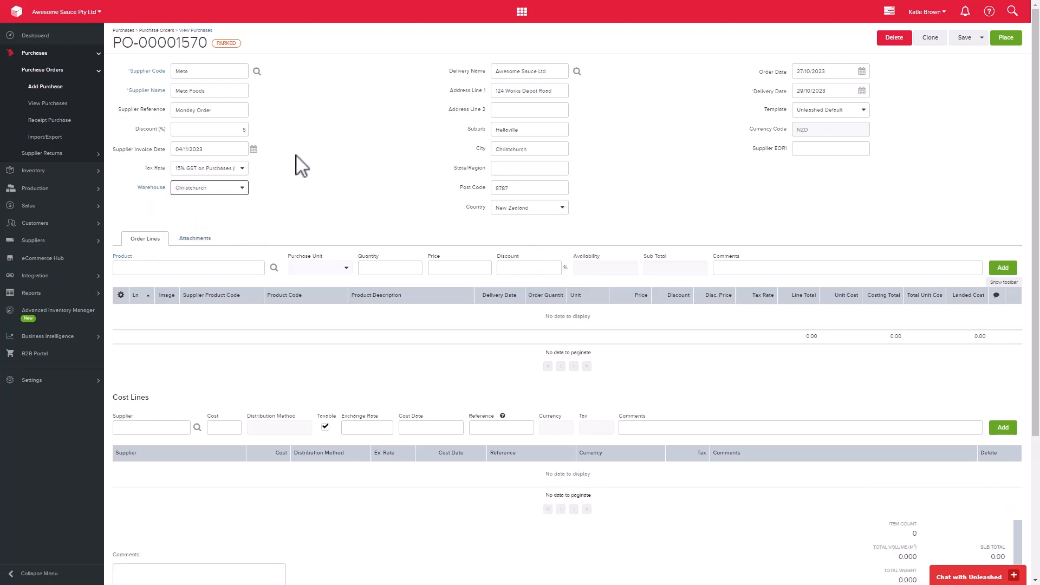
mouse_move(272, 194)
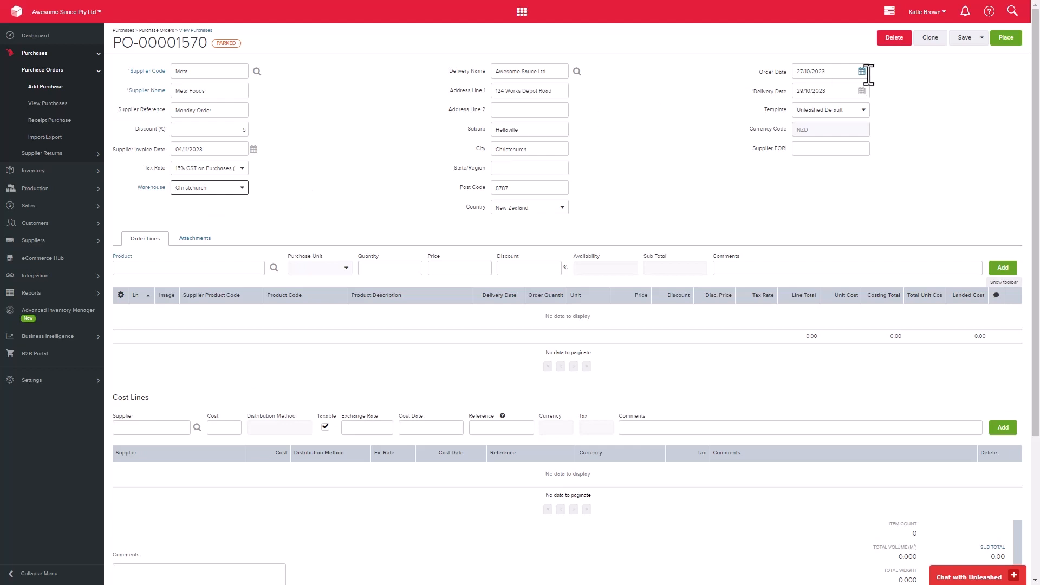
mouse_move(863, 71)
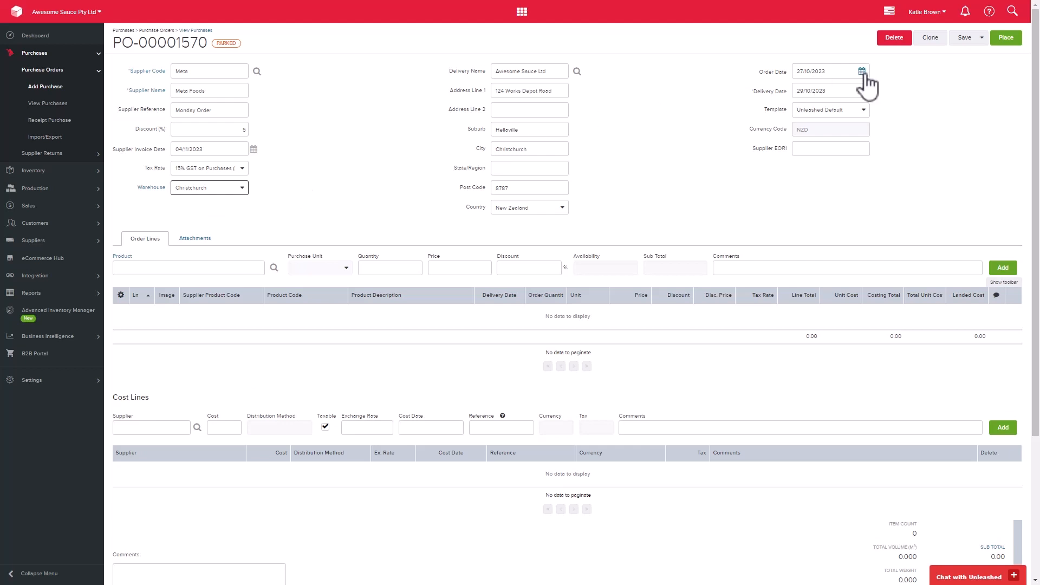
mouse_move(863, 91)
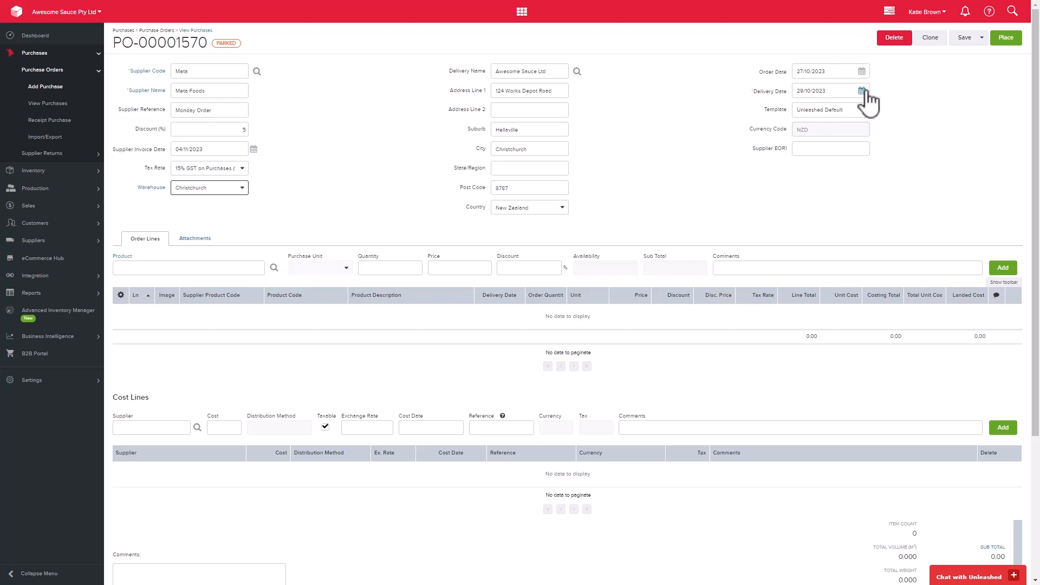
click(863, 110)
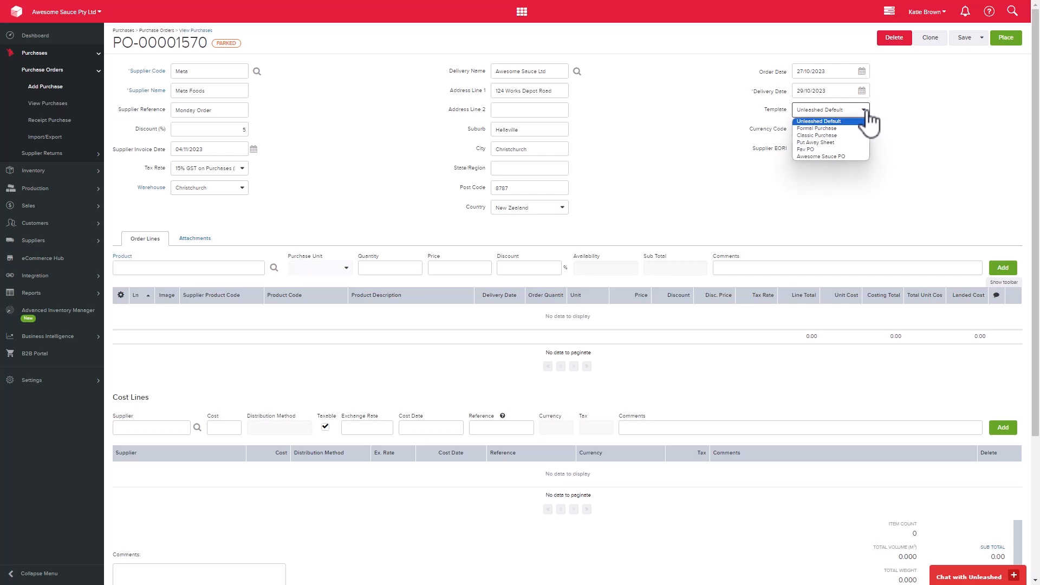
click(829, 120)
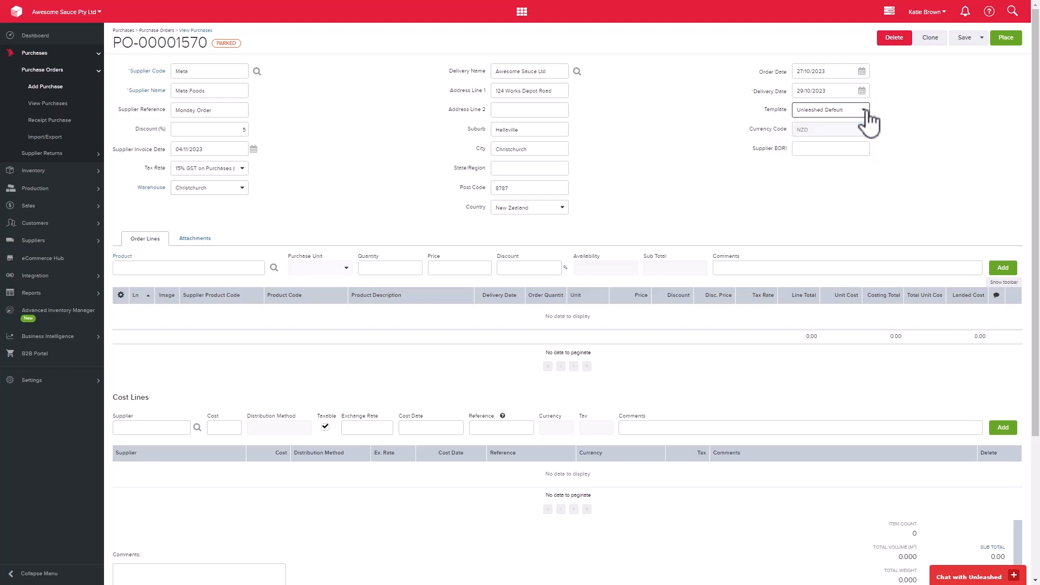
mouse_move(254, 265)
text(6 p)
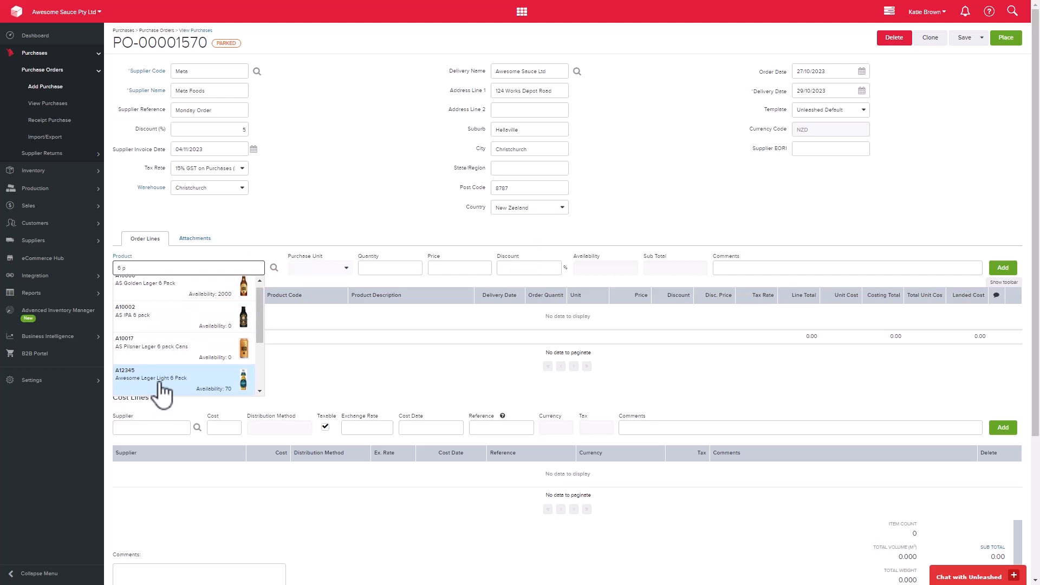
- Enter Awesome Lager Light 6 Pack as the first line with quantity 200
click(160, 382)
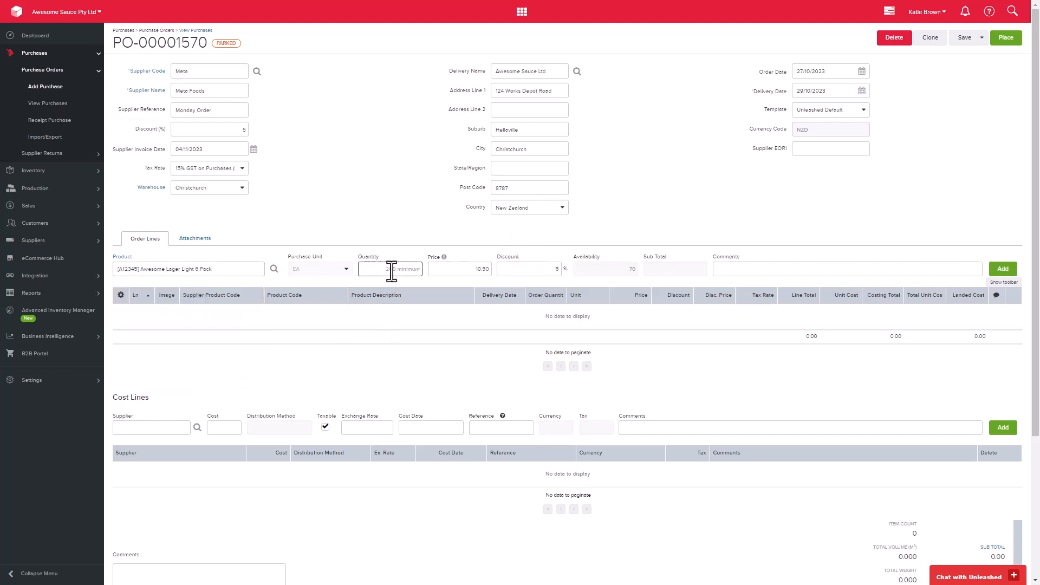
text(200)
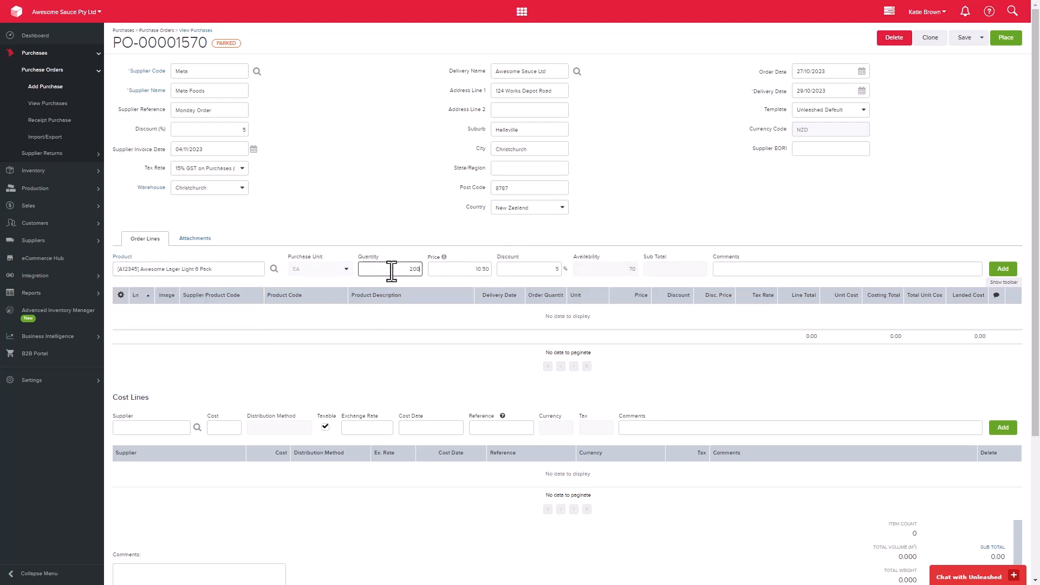
click(459, 268)
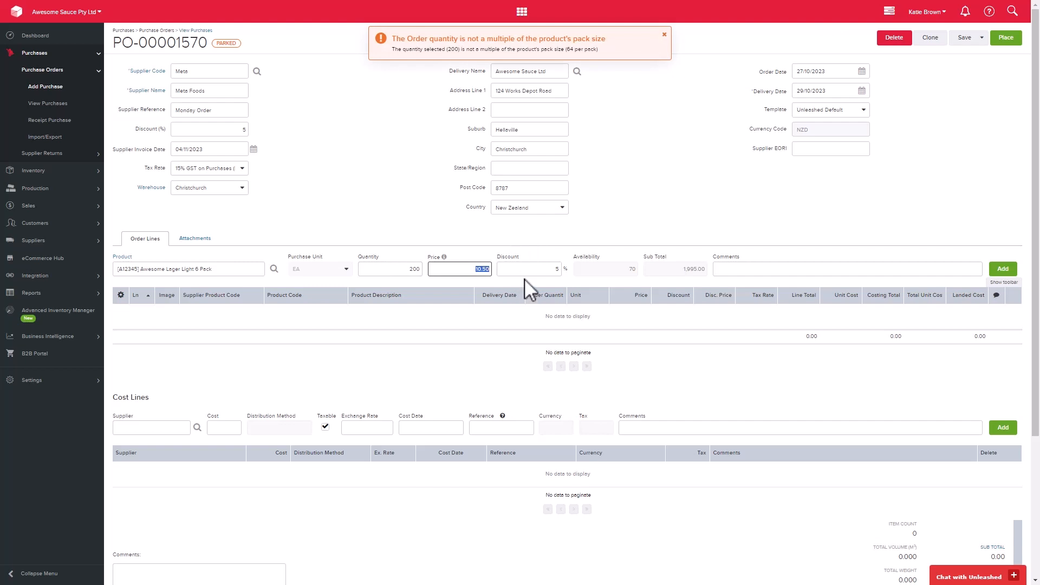
mouse_move(613, 277)
text(enter commen)
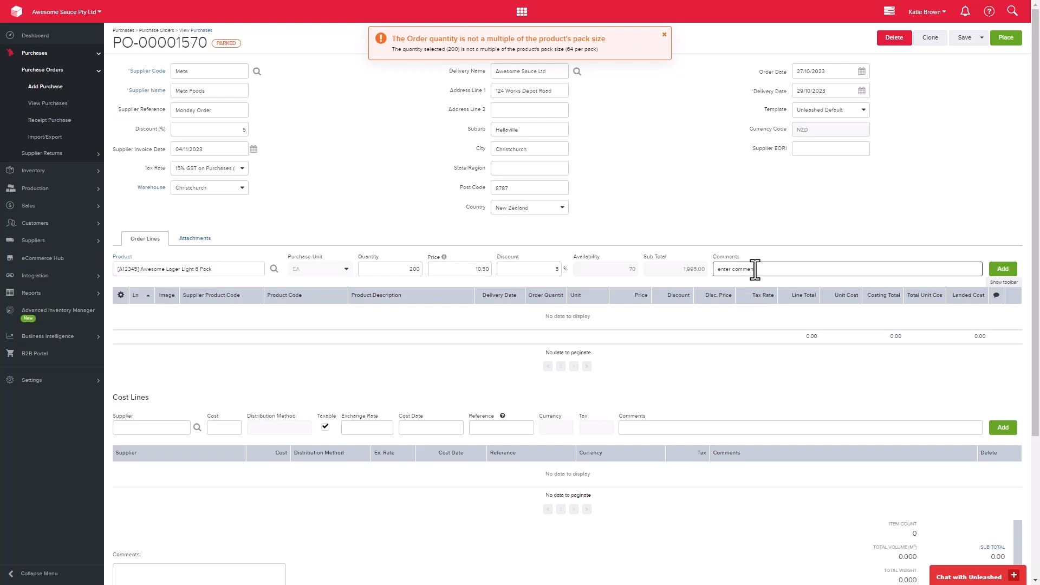
mouse_move(1002, 268)
text(t here)
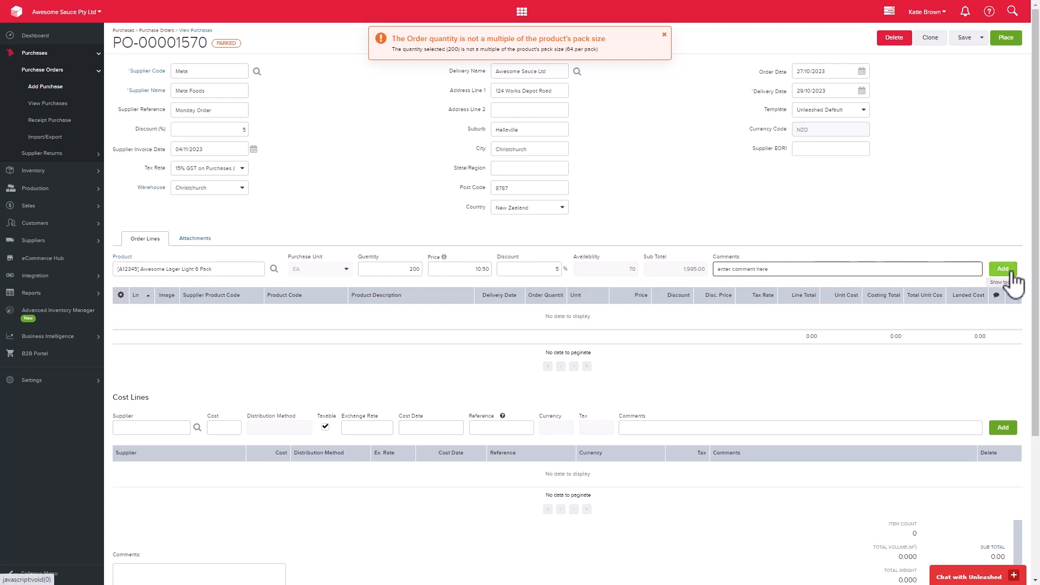
- Add the lager line, then add AS IPA 6 pack at 300 units for 18.00 with 5% discount
click(1002, 269)
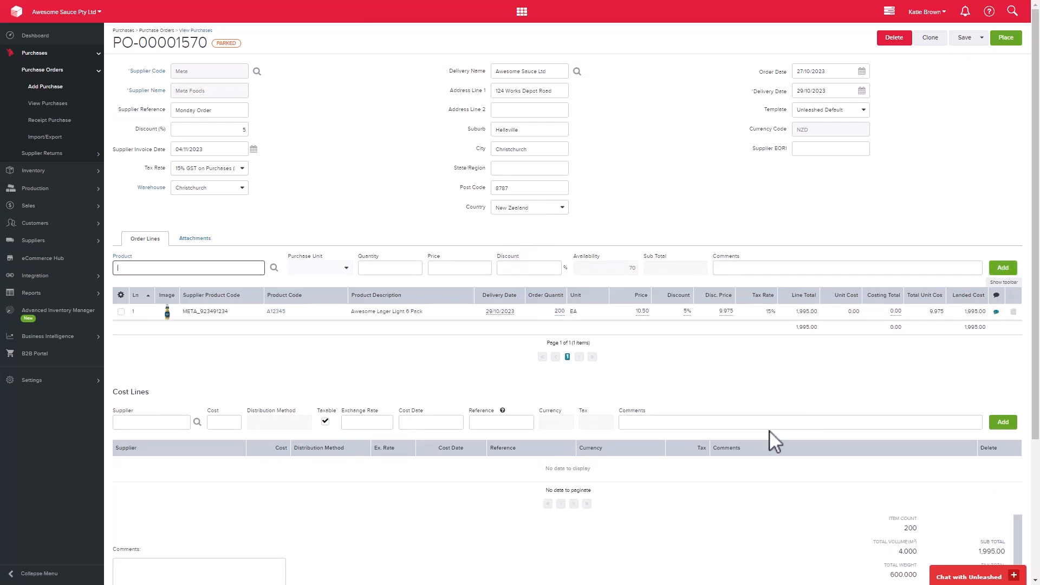
mouse_move(199, 302)
text(6 pack)
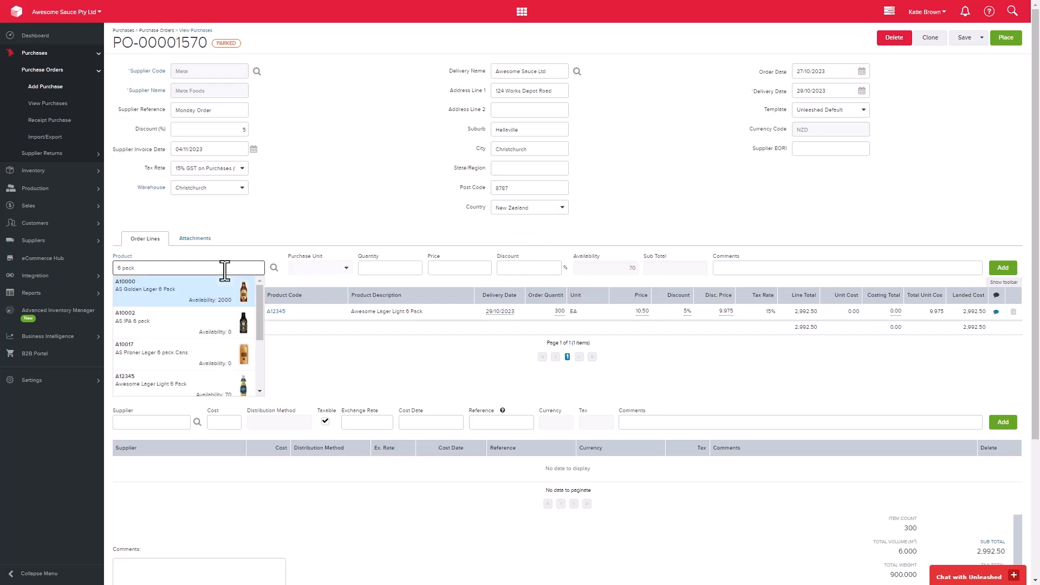
click(132, 321)
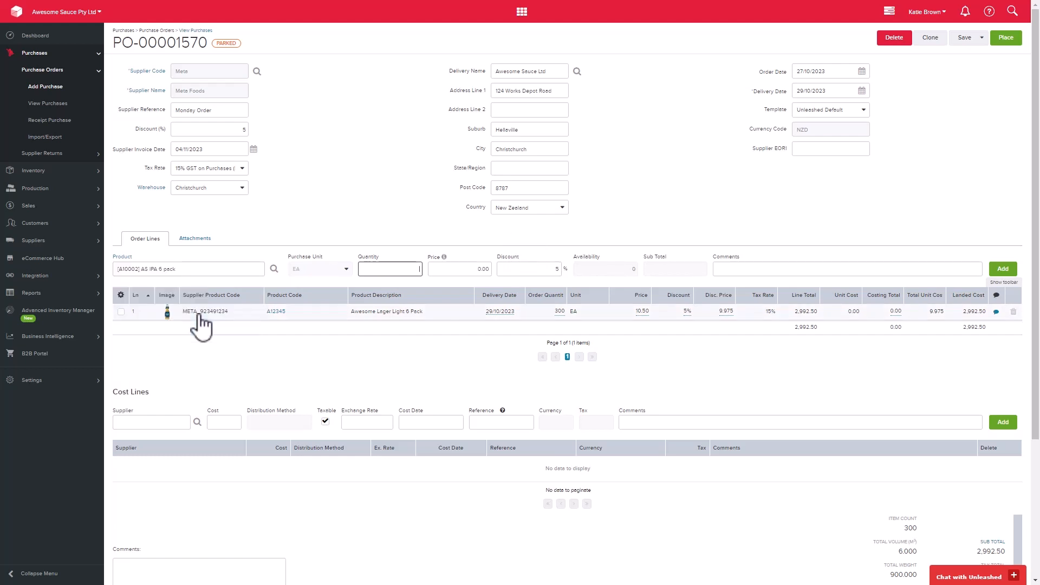
click(460, 269)
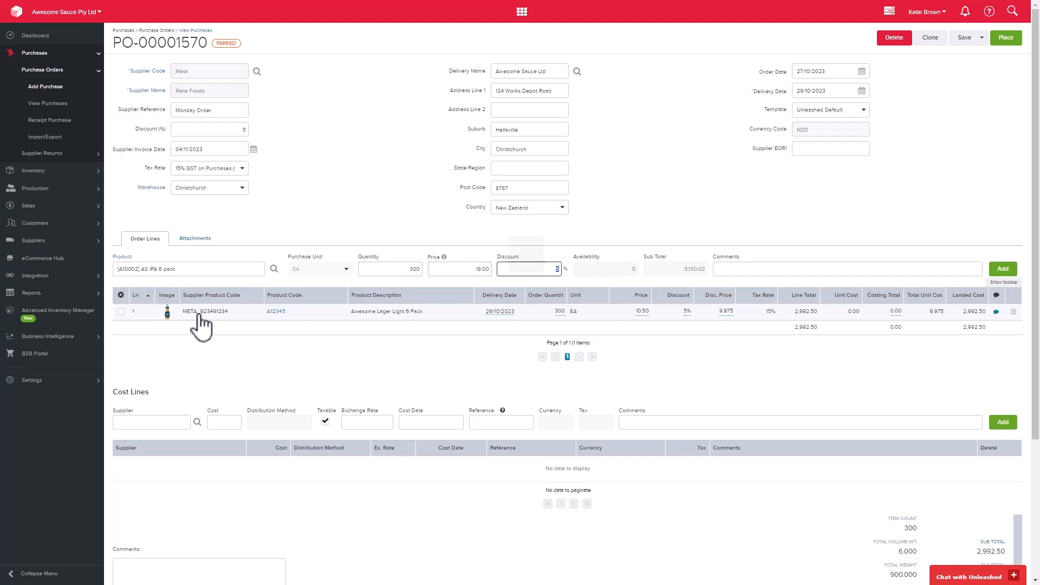
mouse_move(991, 272)
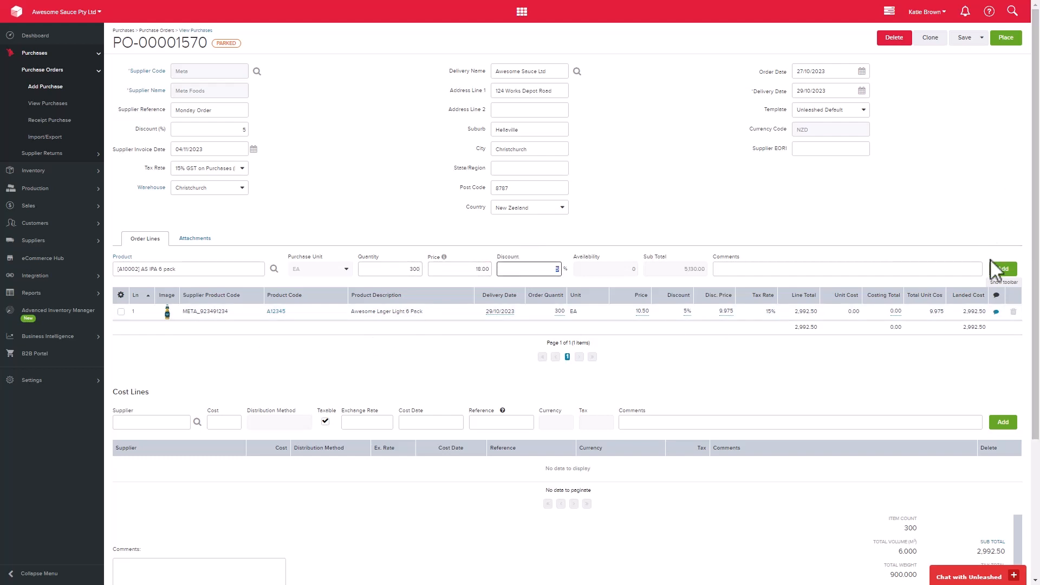
click(1002, 269)
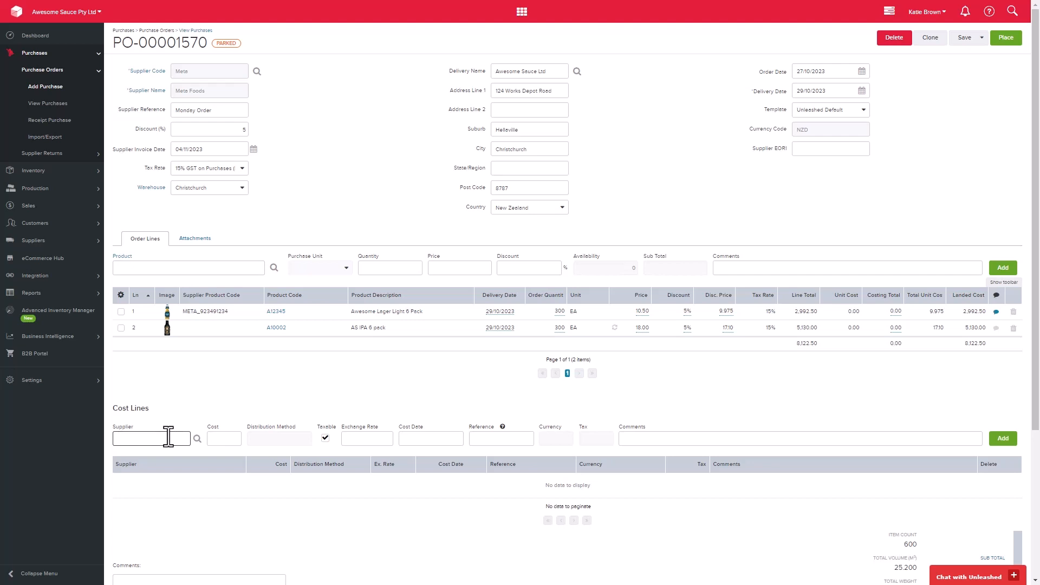
mouse_move(303, 448)
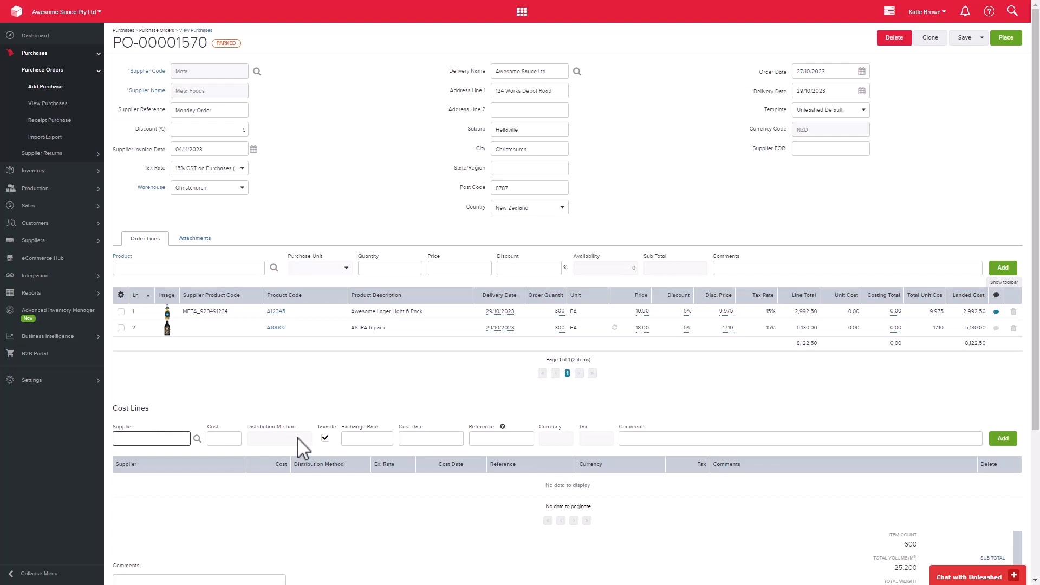
scroll(down, 3)
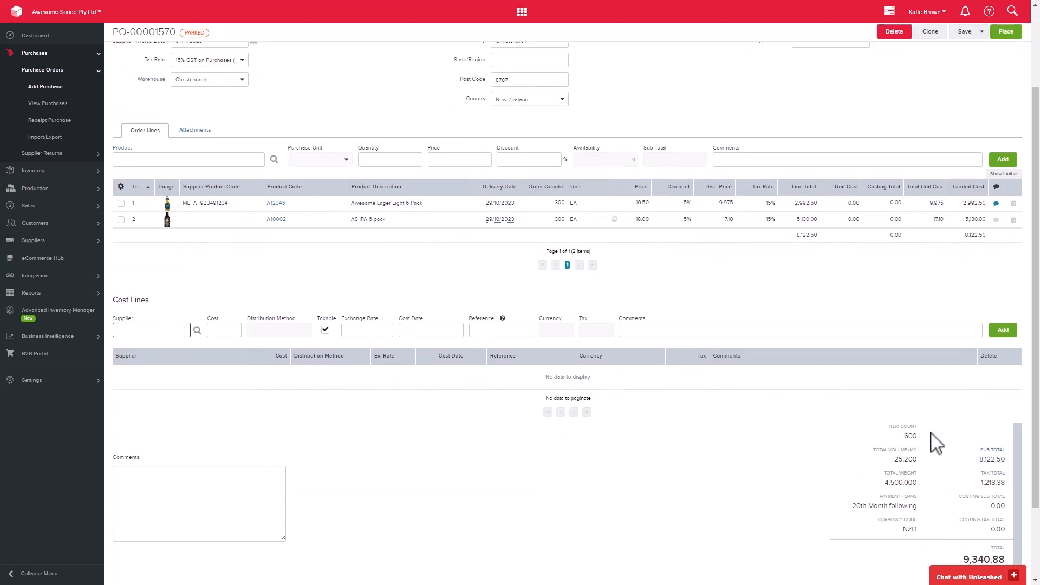
scroll(down, 3)
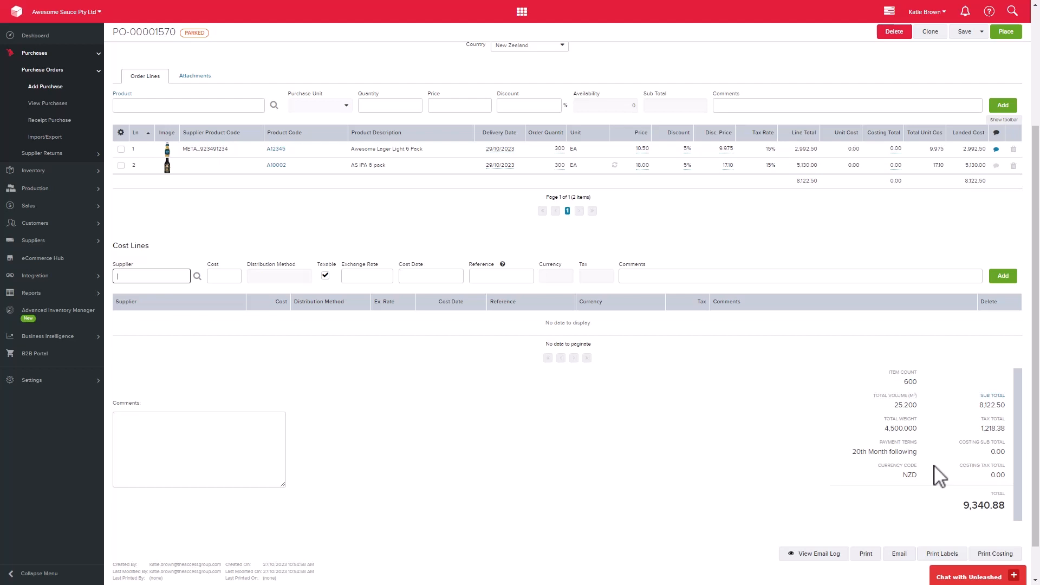
mouse_move(866, 554)
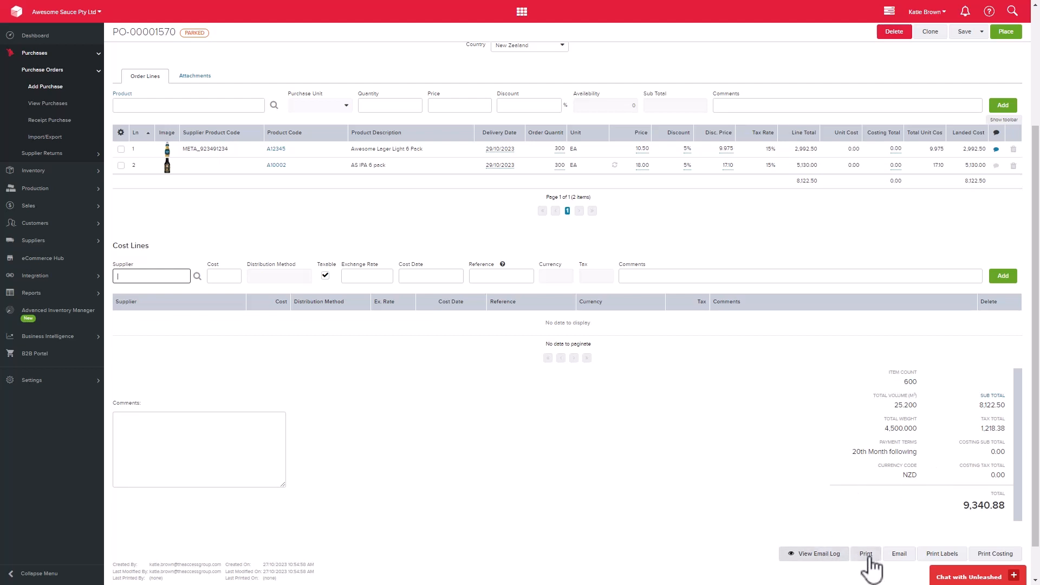
mouse_move(994, 553)
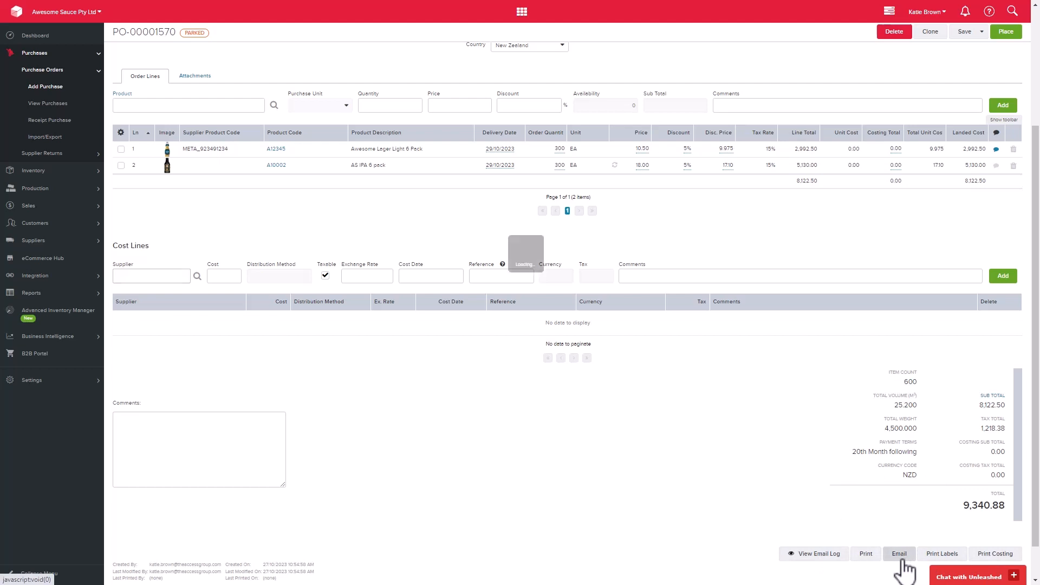
click(899, 553)
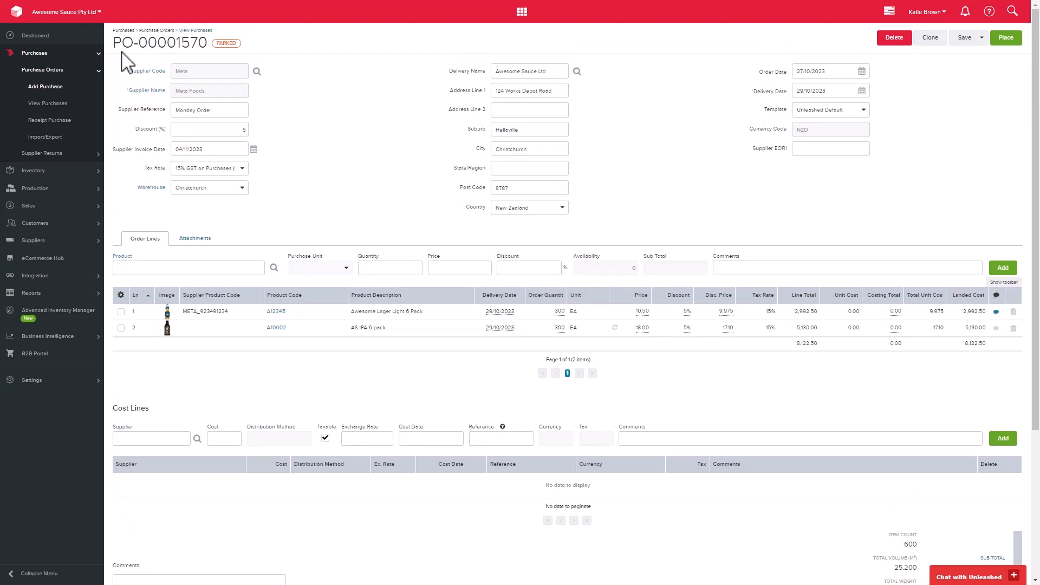
mouse_move(236, 63)
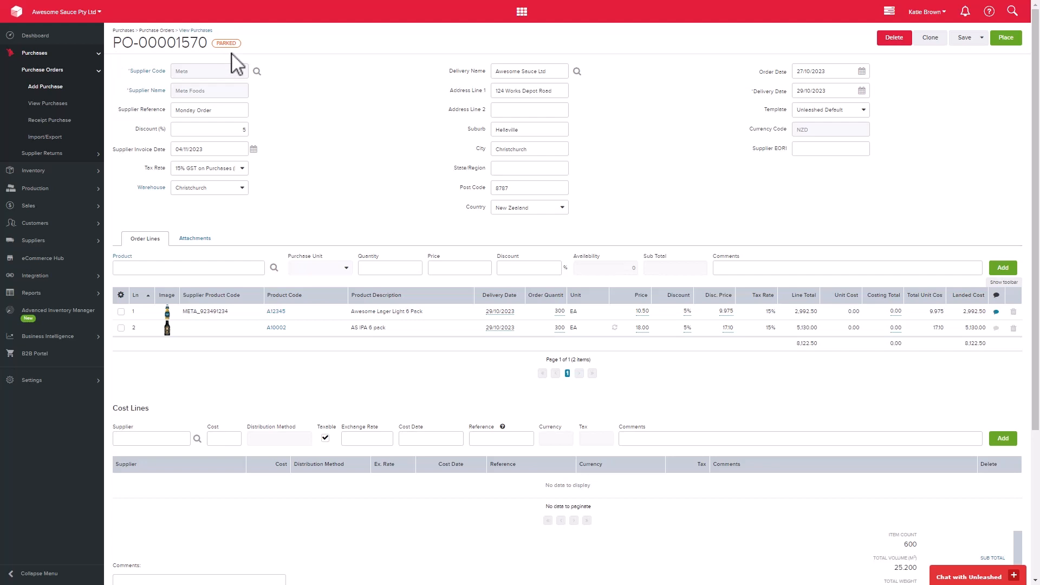
mouse_move(876, 72)
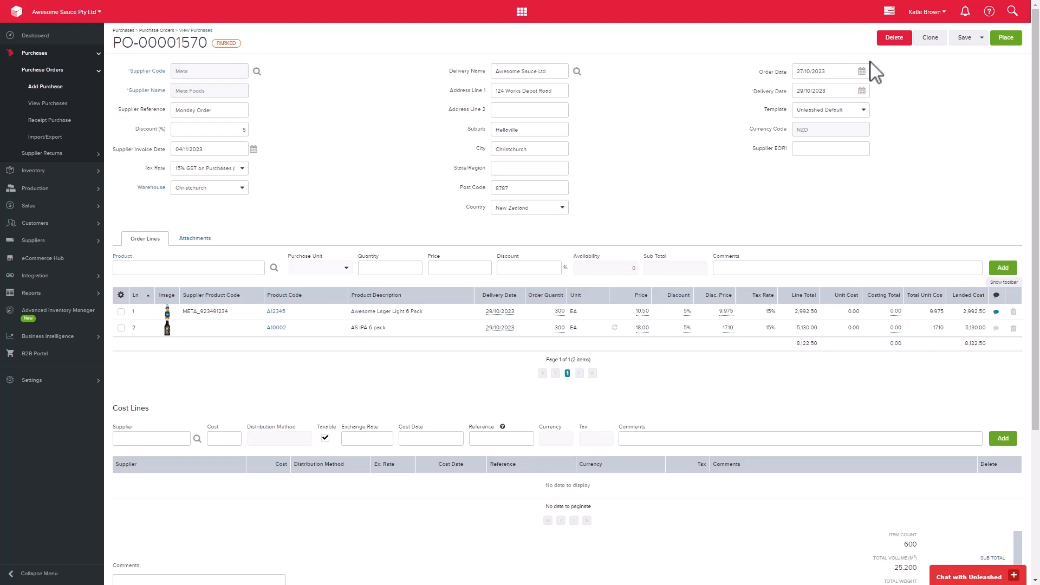
- Place PO-00001570 so its status changes from Parked to Placed
click(1005, 37)
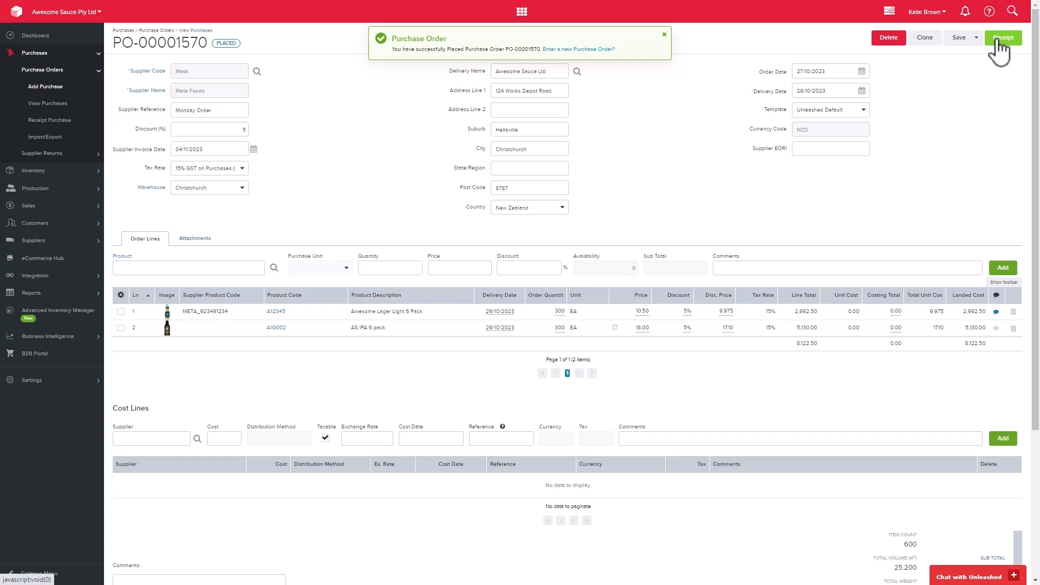
click(663, 34)
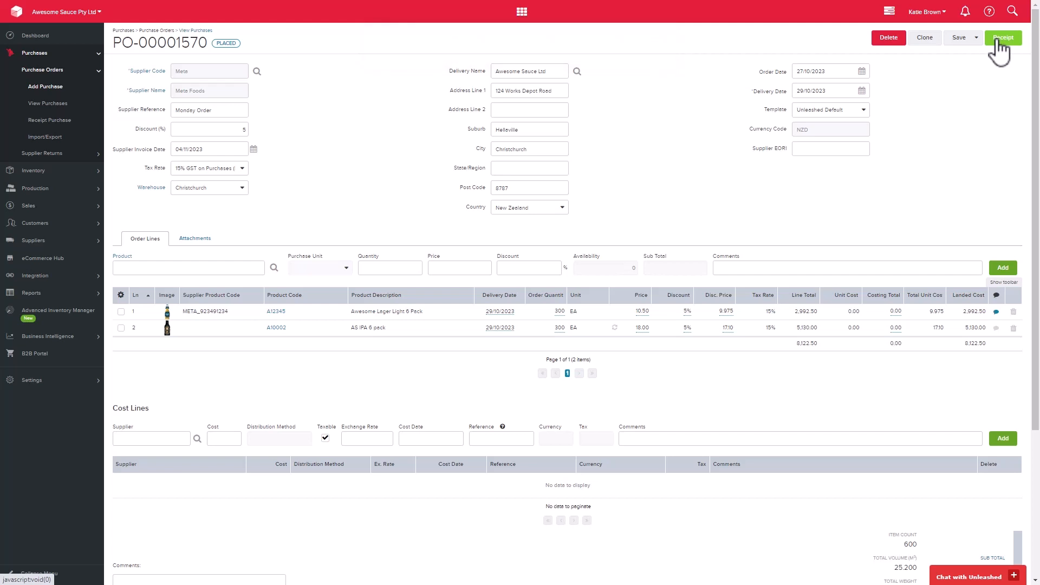